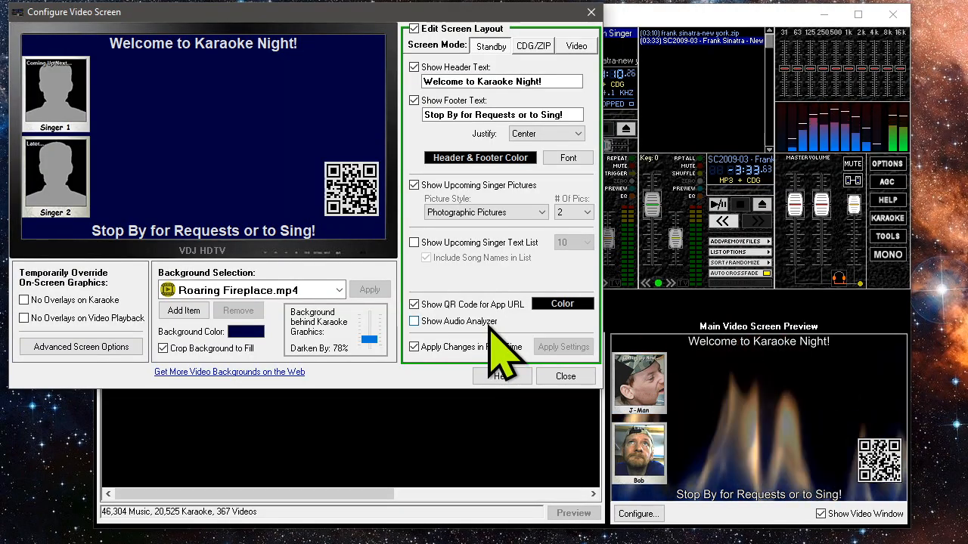
left_click(414, 321)
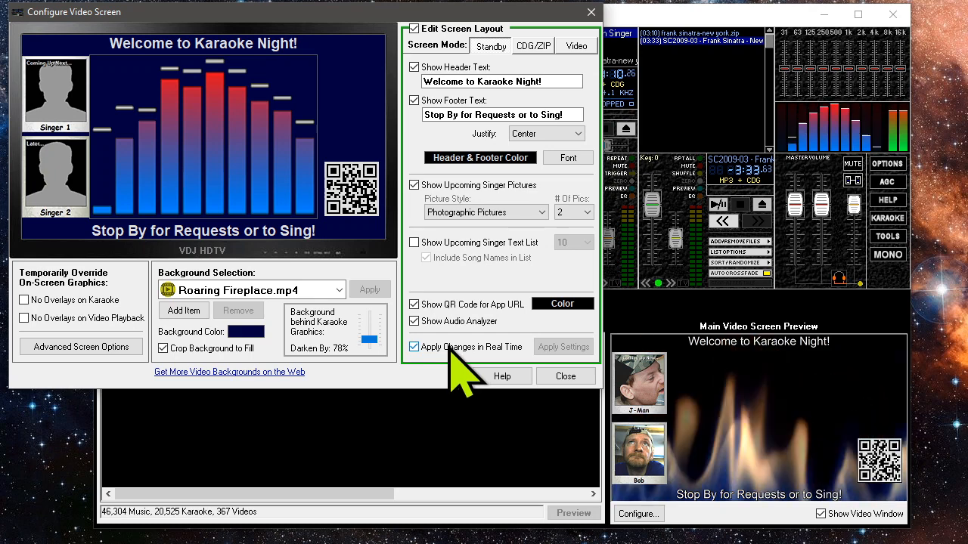
left_click(413, 321)
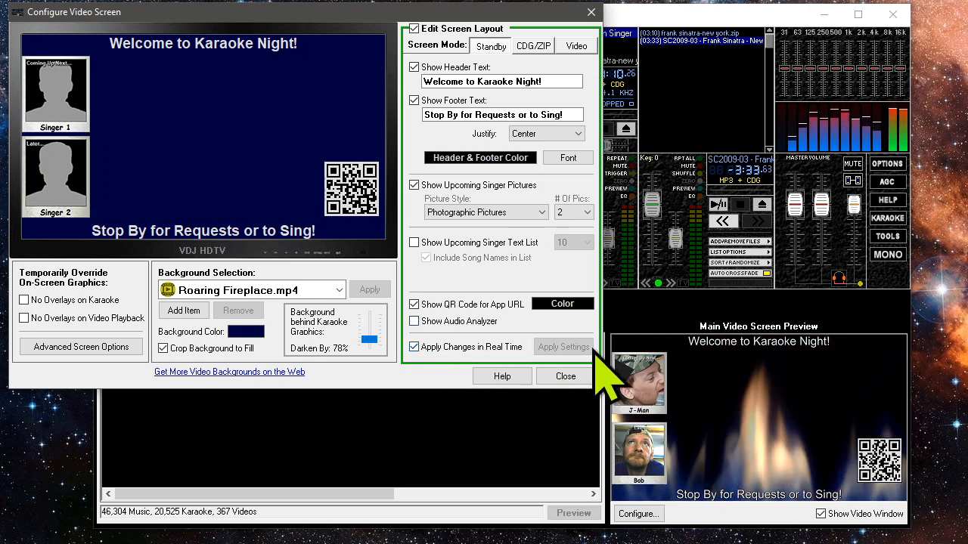